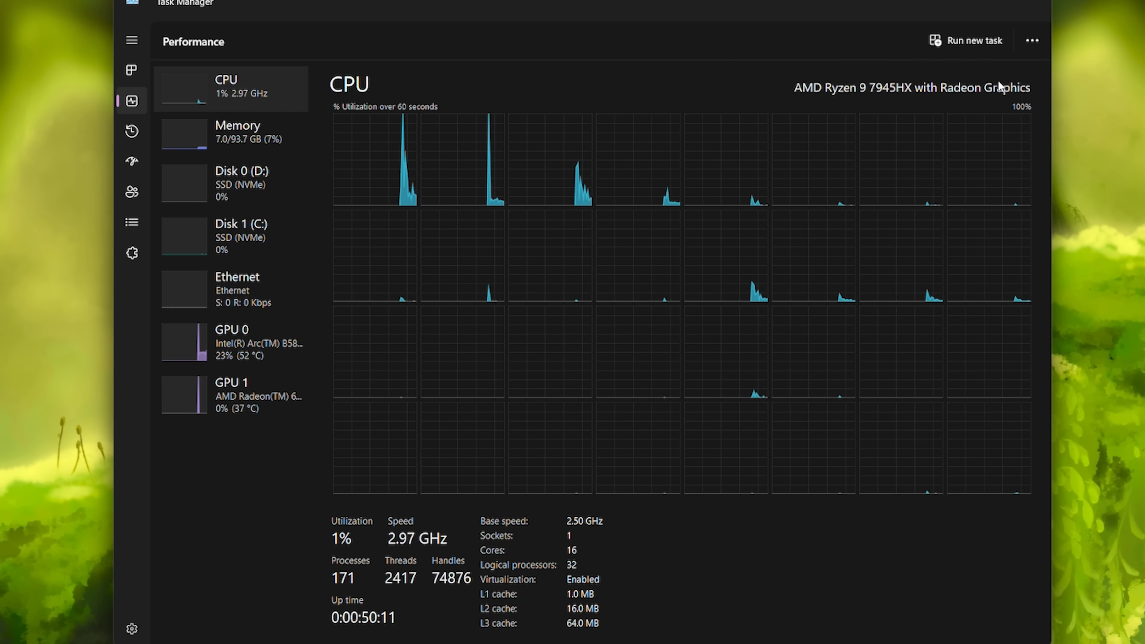
Show the Memory performance page: 96 GB installed, 6.7 GB in use
{"action": "left_click", "coordinate": [237, 133]}
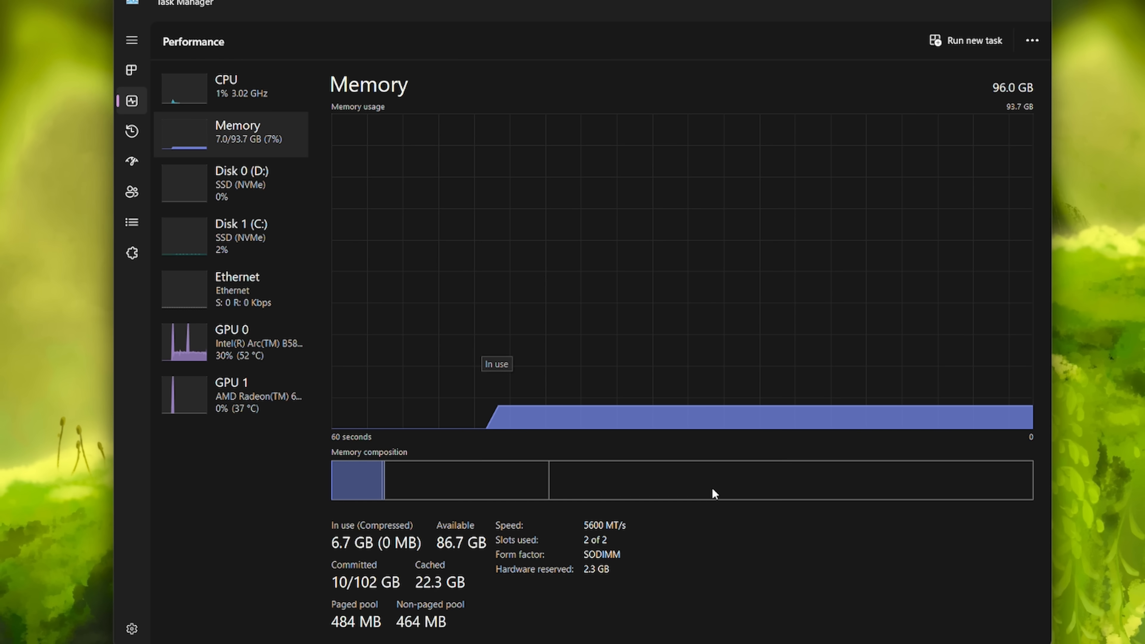
{"action": "mouse_move", "coordinate": [303, 440]}
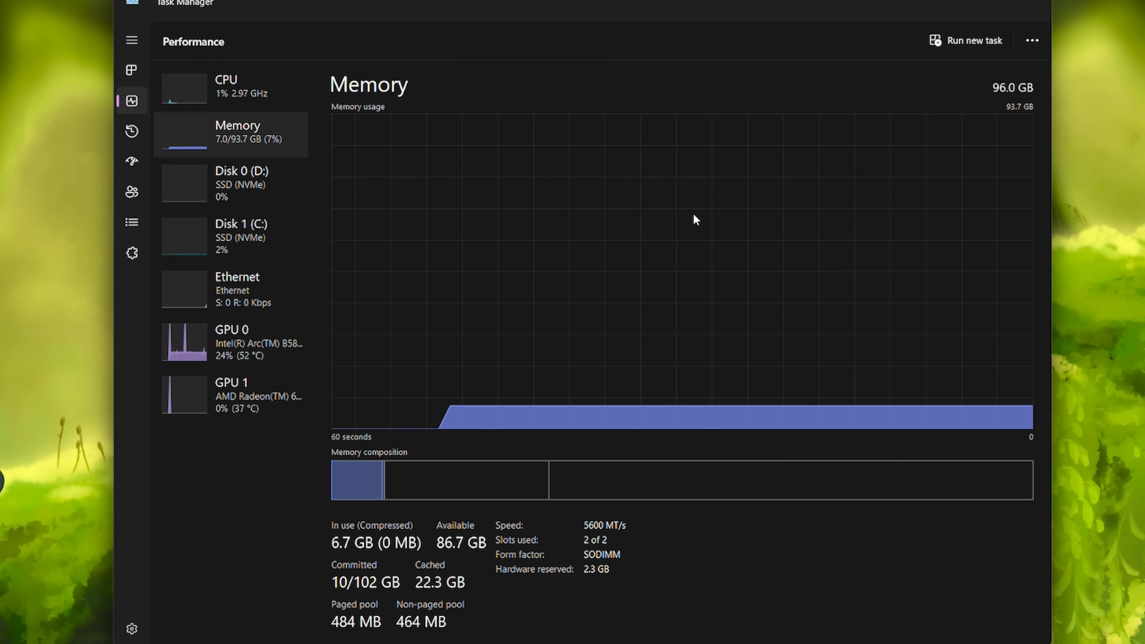
{"action": "mouse_move", "coordinate": [479, 79]}
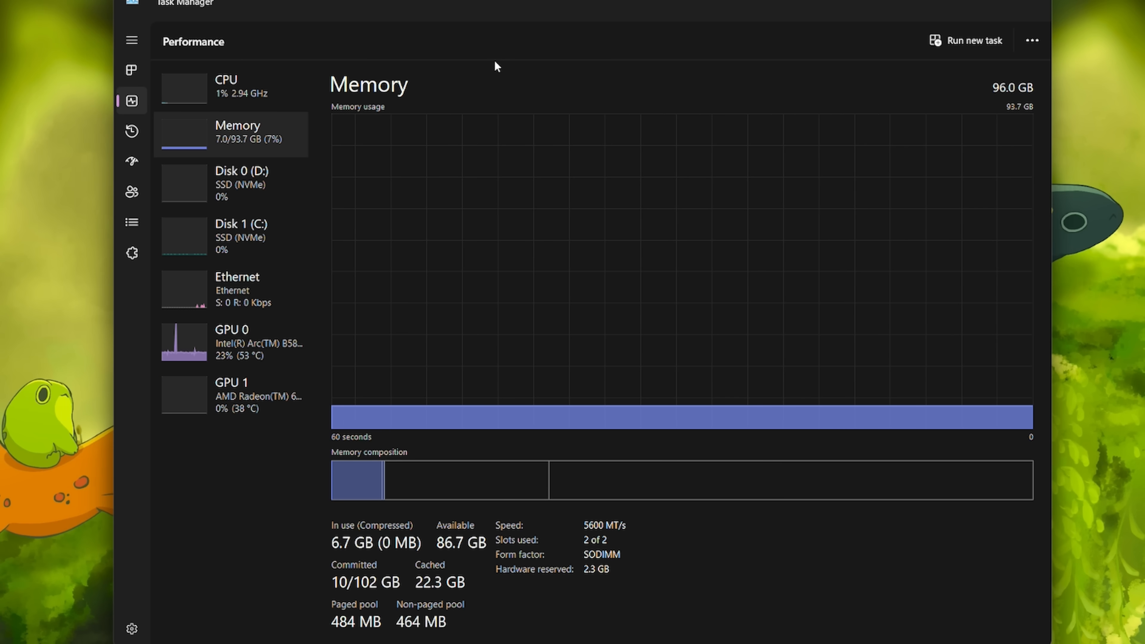
{"action": "mouse_move", "coordinate": [365, 162]}
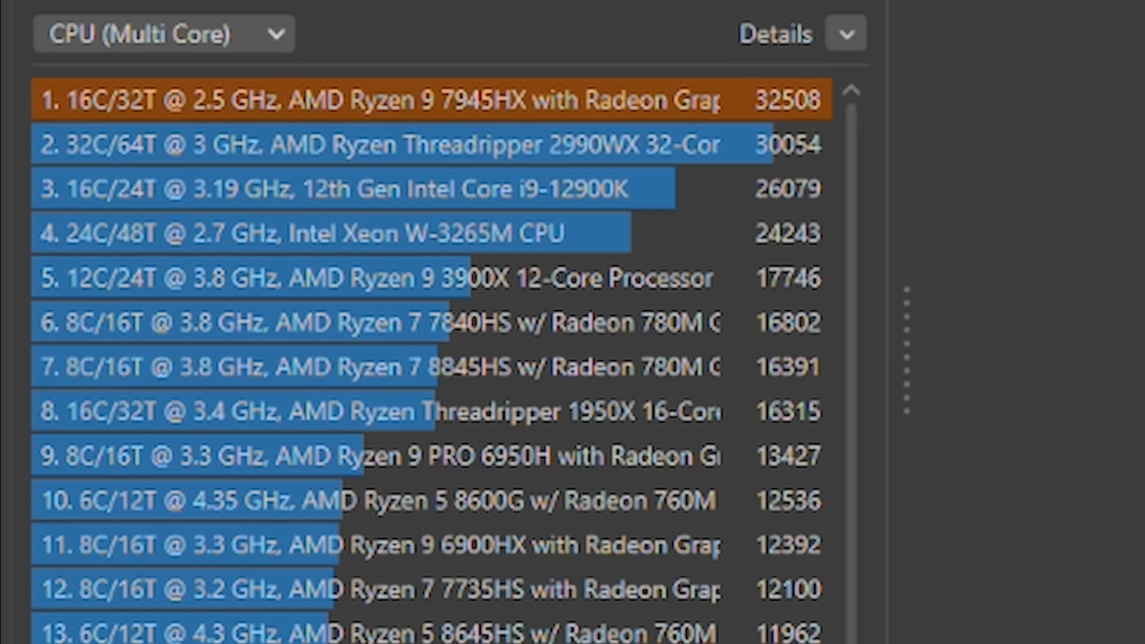
Show Cinebench R23's multi-core ranking, led by the Ryzen 9 7945HX at 32508
{"action": "left_click", "coordinate": [162, 33]}
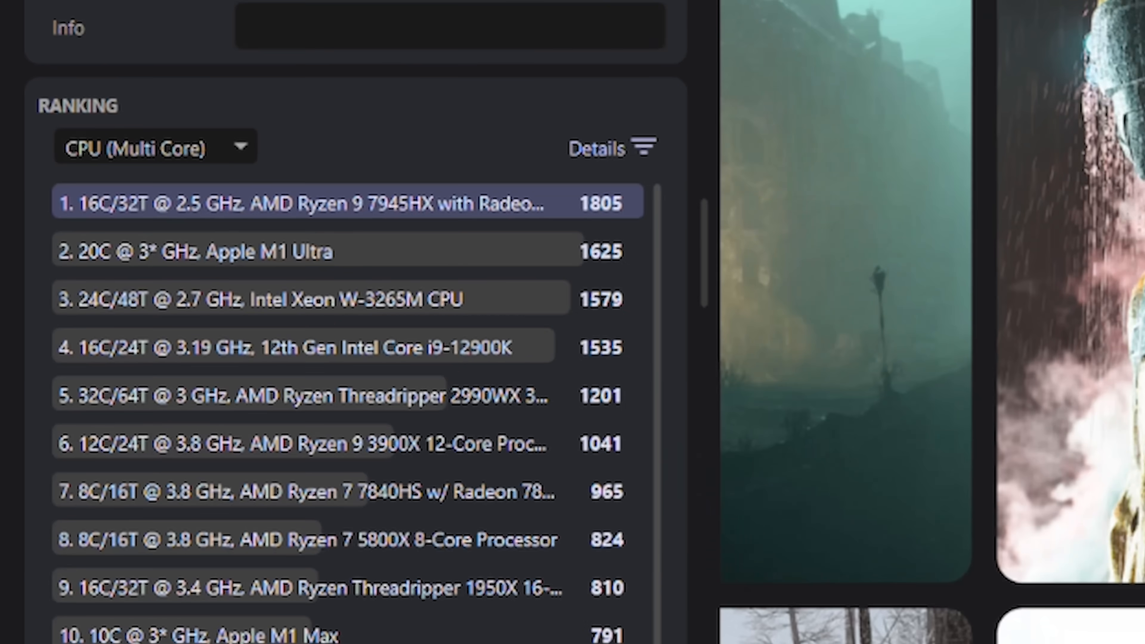
Scroll the Cinebench 2024 multi-core ranking to the top, Ryzen 9 7945HX at 1805
{"action": "scroll", "scroll_direction": "up", "scroll_amount": 3}
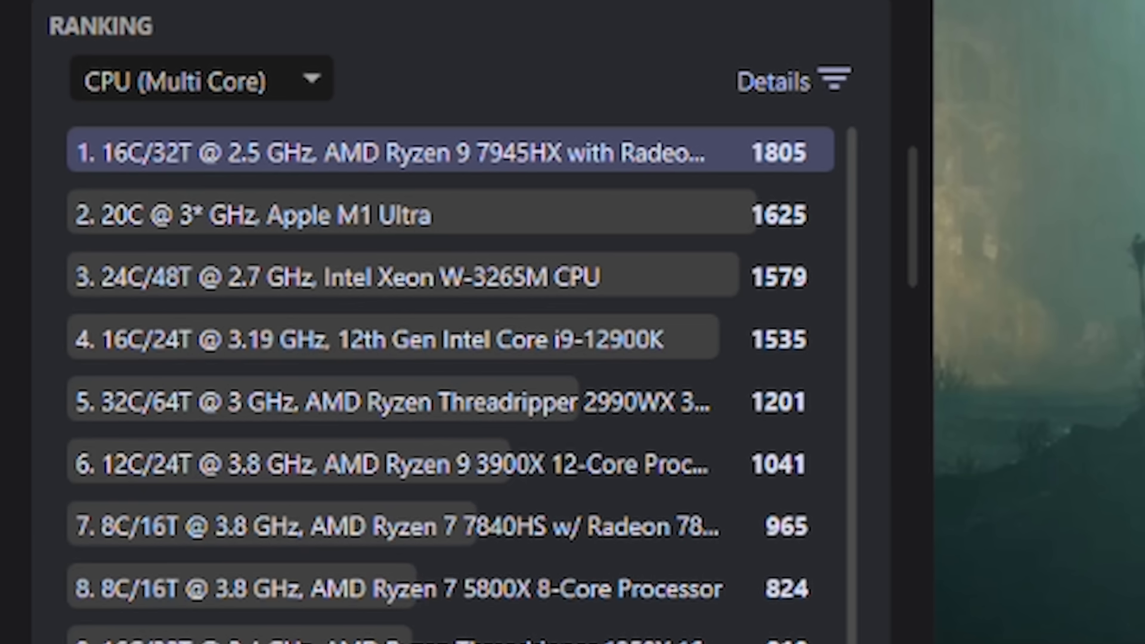
Switch the ranking to CPU (Single Core), Ryzen 9 7945HX fifth at 112
{"action": "left_click", "coordinate": [200, 79]}
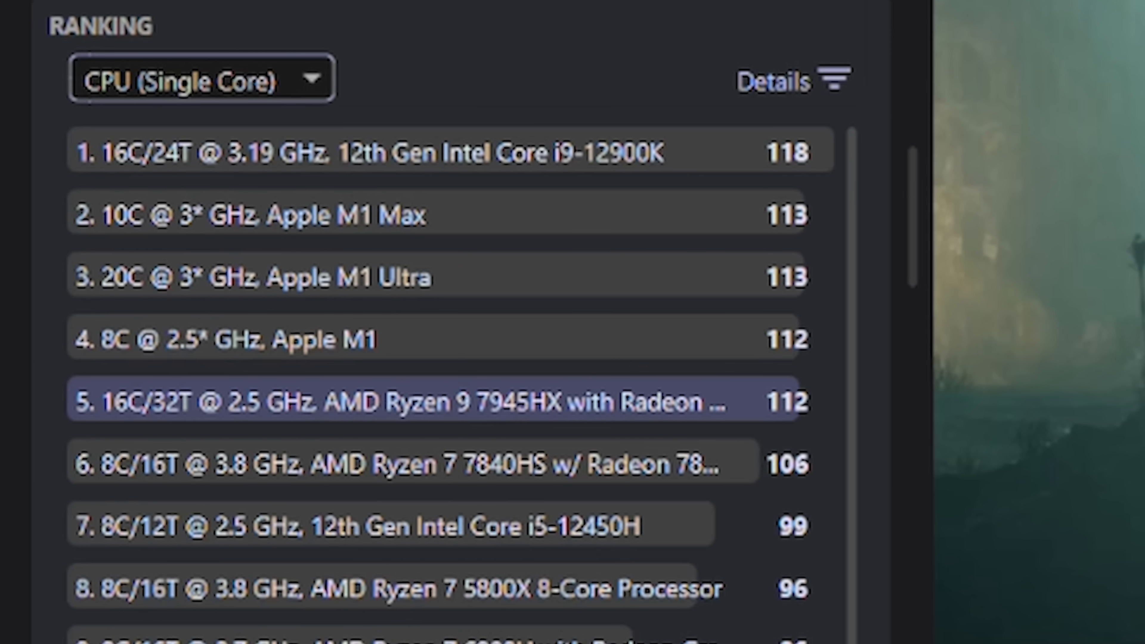